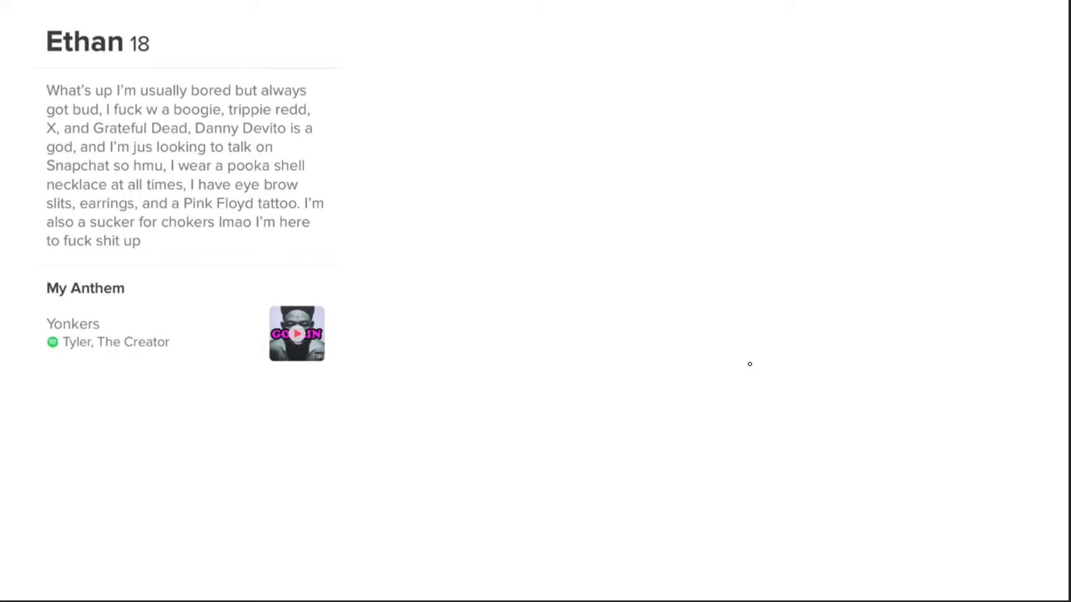
pyautogui.moveTo(702, 267)
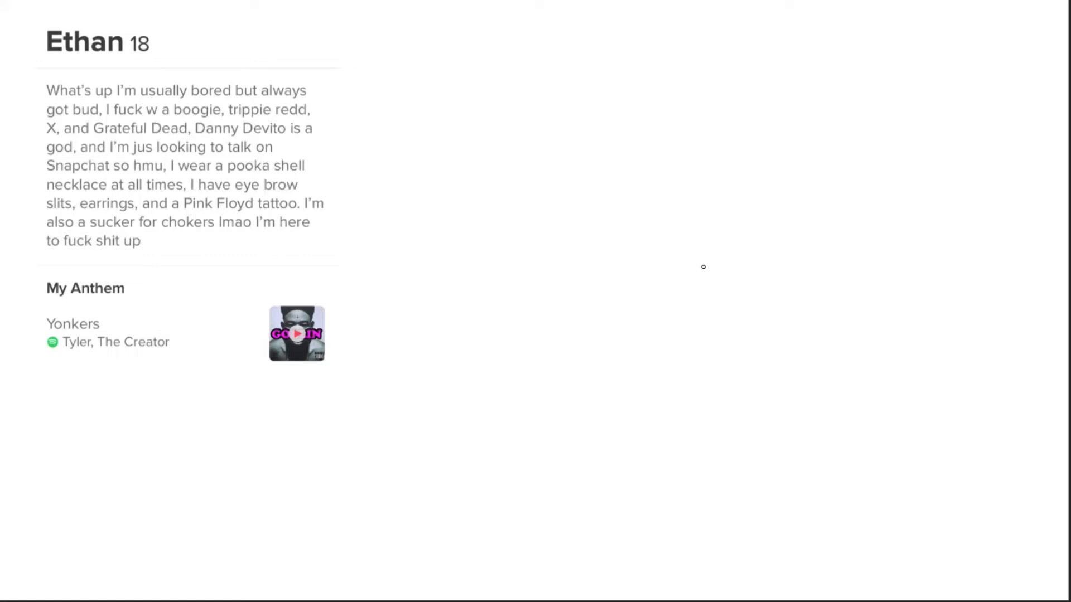
pyautogui.moveTo(584, 104)
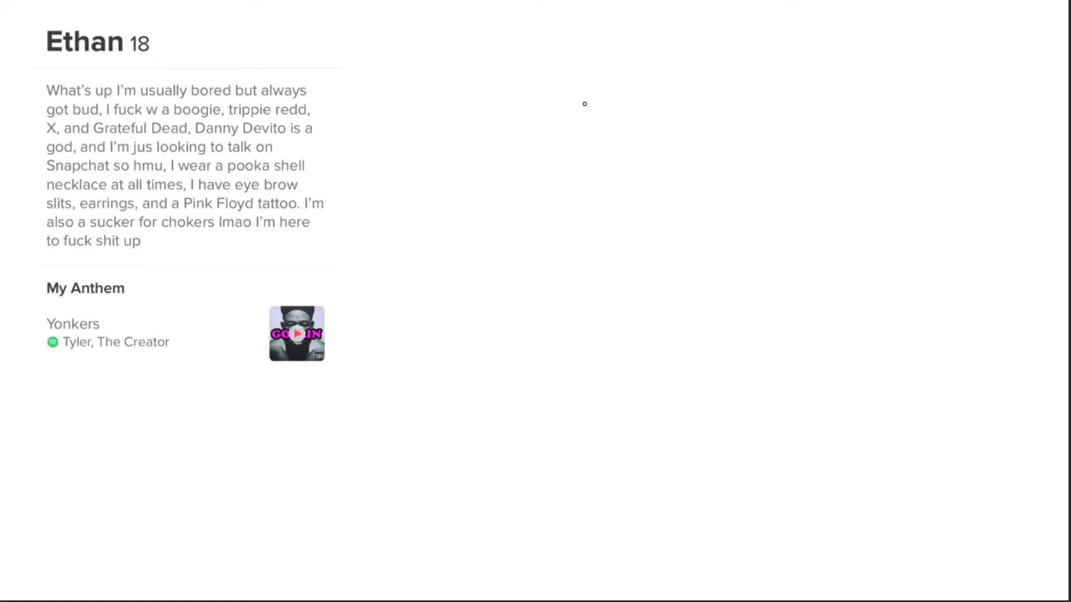
pyautogui.moveTo(684, 172)
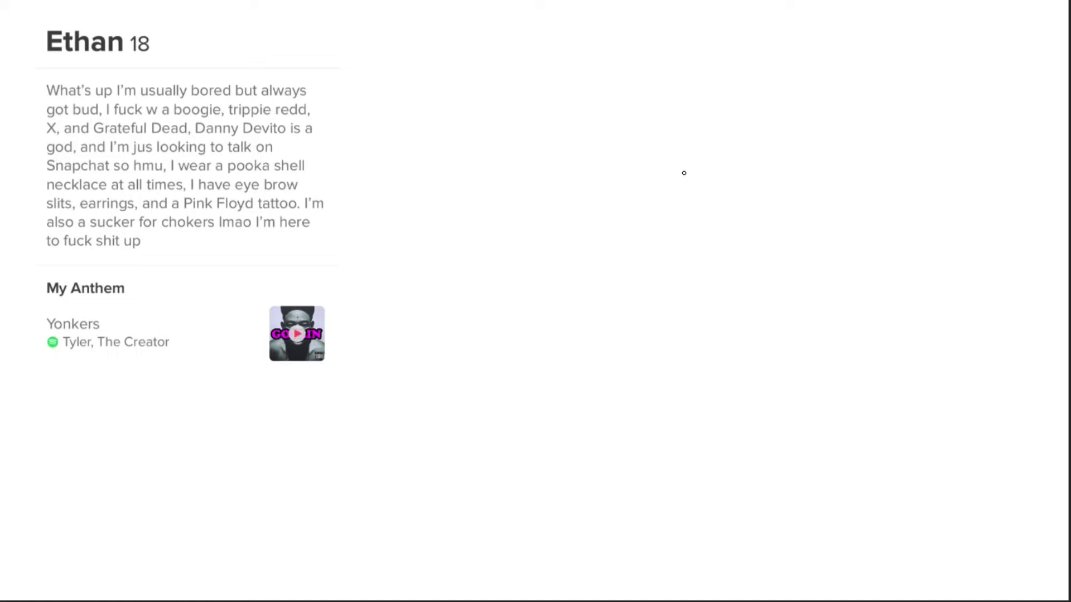
pyautogui.moveTo(619, 100)
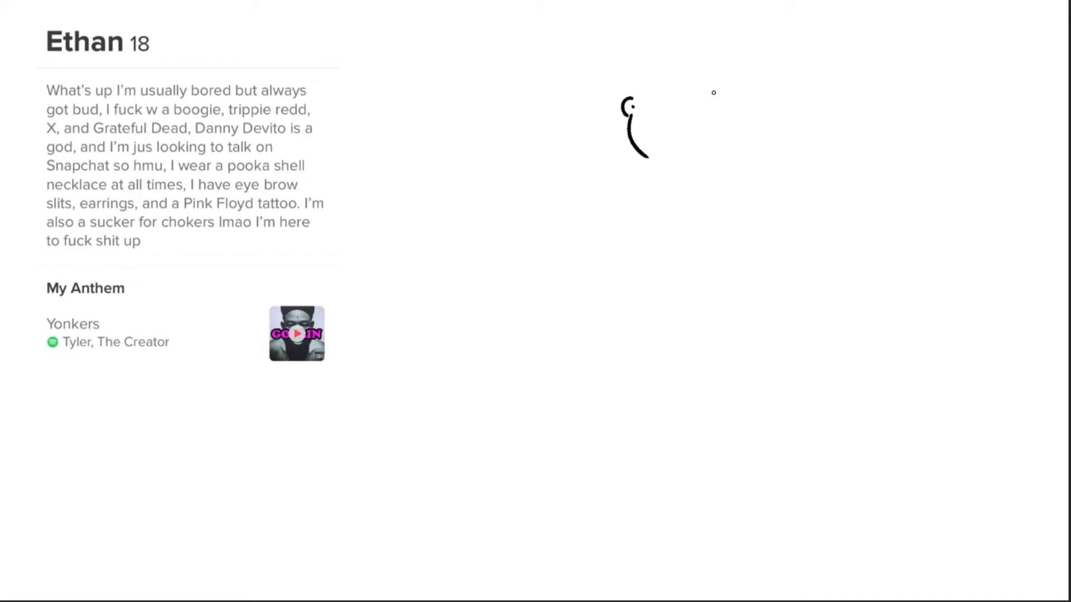
pyautogui.moveTo(689, 105)
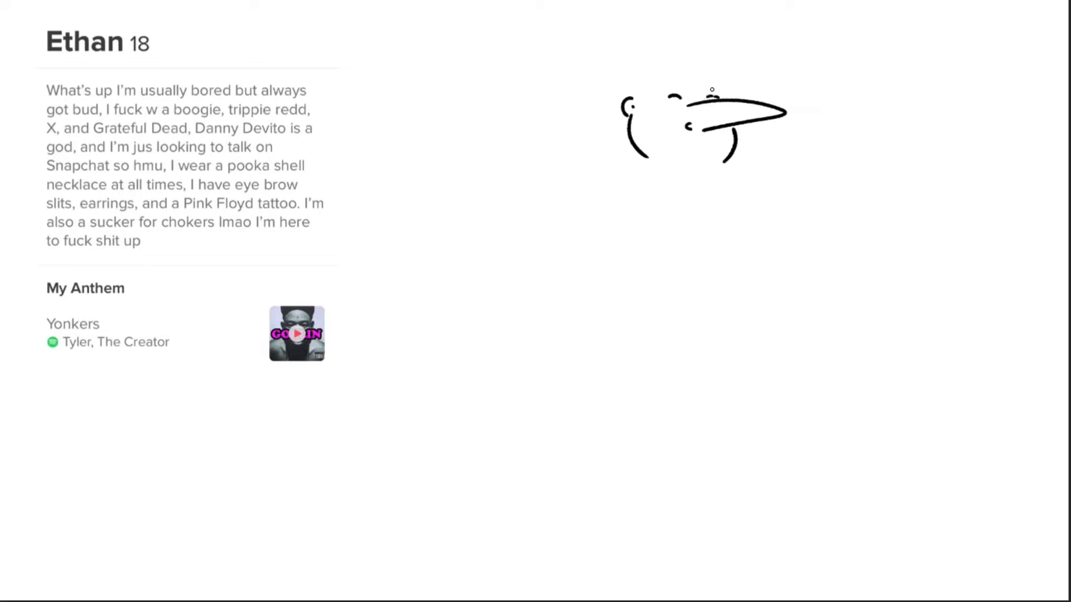
pyautogui.moveTo(689, 26)
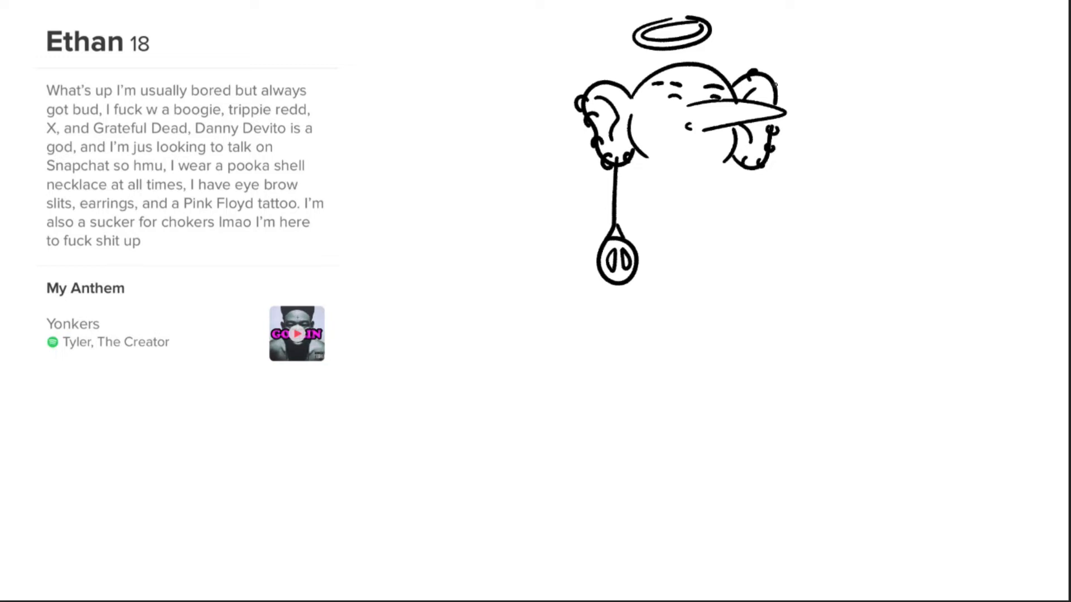
pyautogui.moveTo(812, 33)
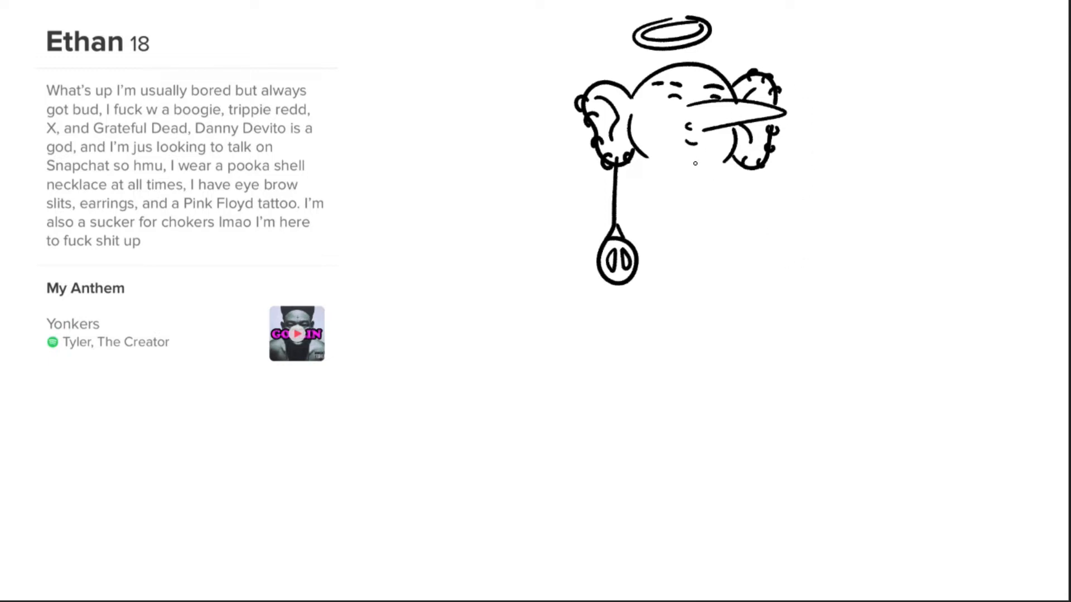
pyautogui.moveTo(649, 162)
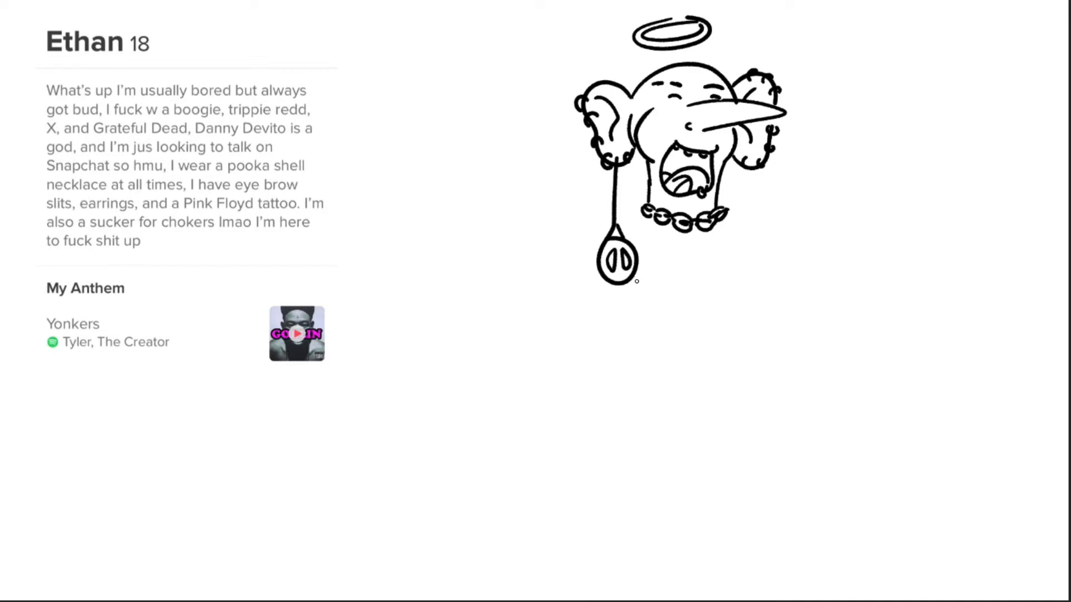
pyautogui.moveTo(618, 225)
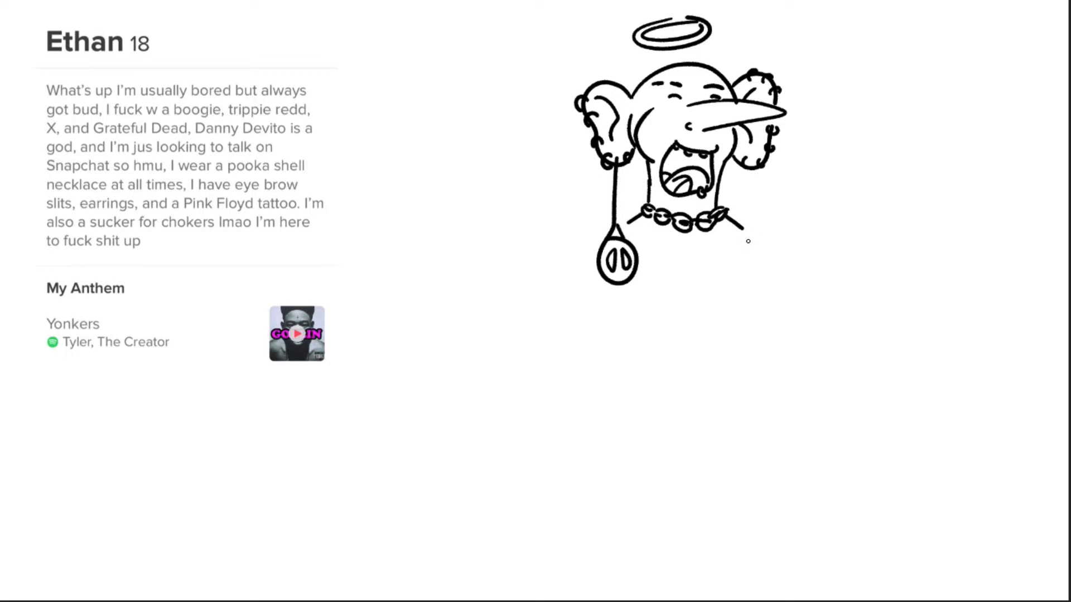
pyautogui.moveTo(602, 326)
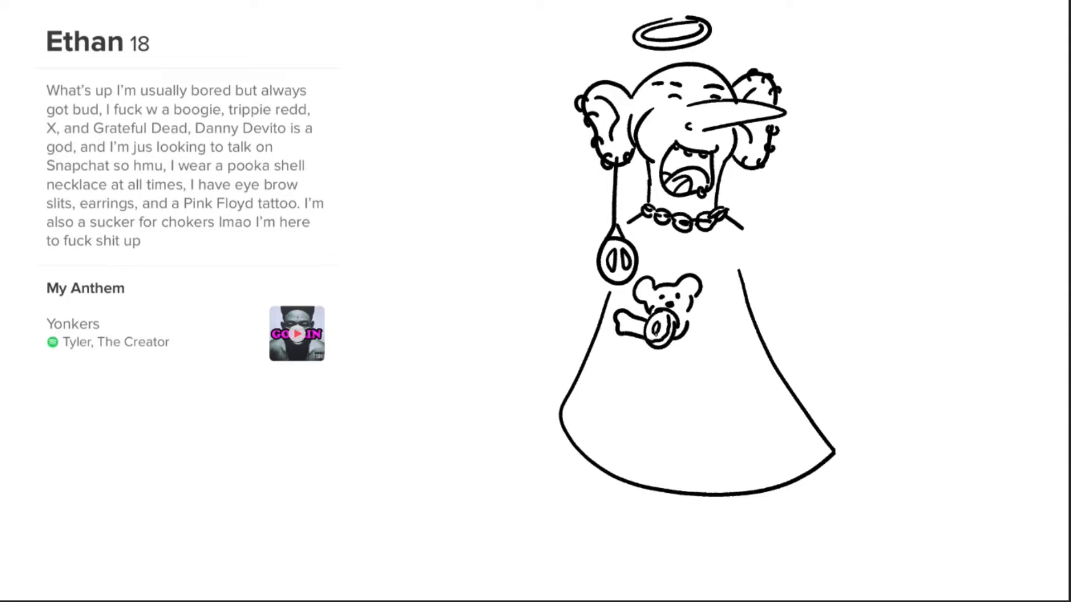
pyautogui.moveTo(696, 303)
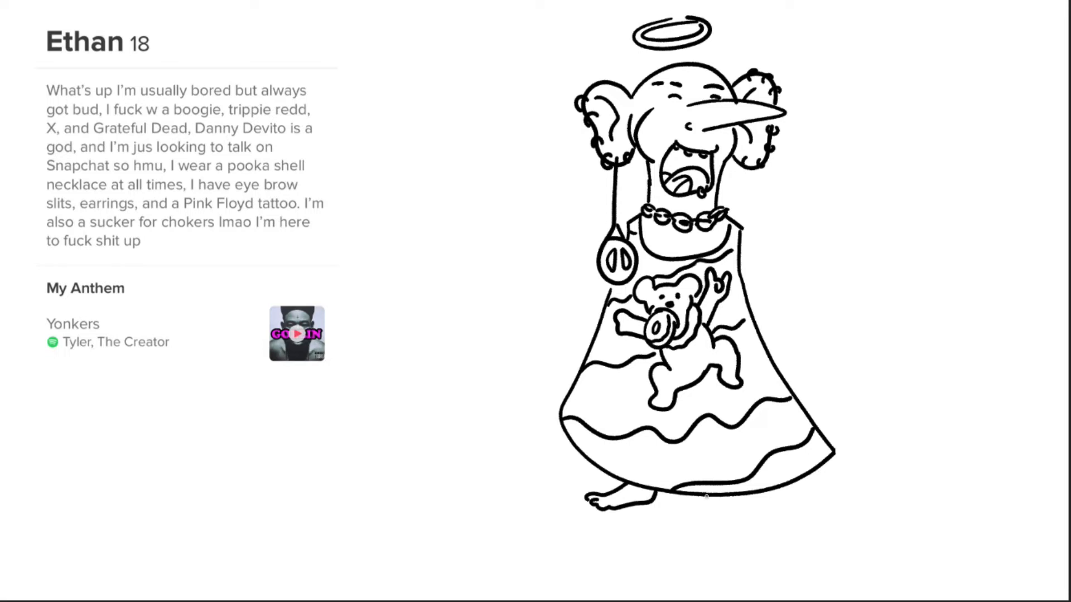
pyautogui.moveTo(775, 505)
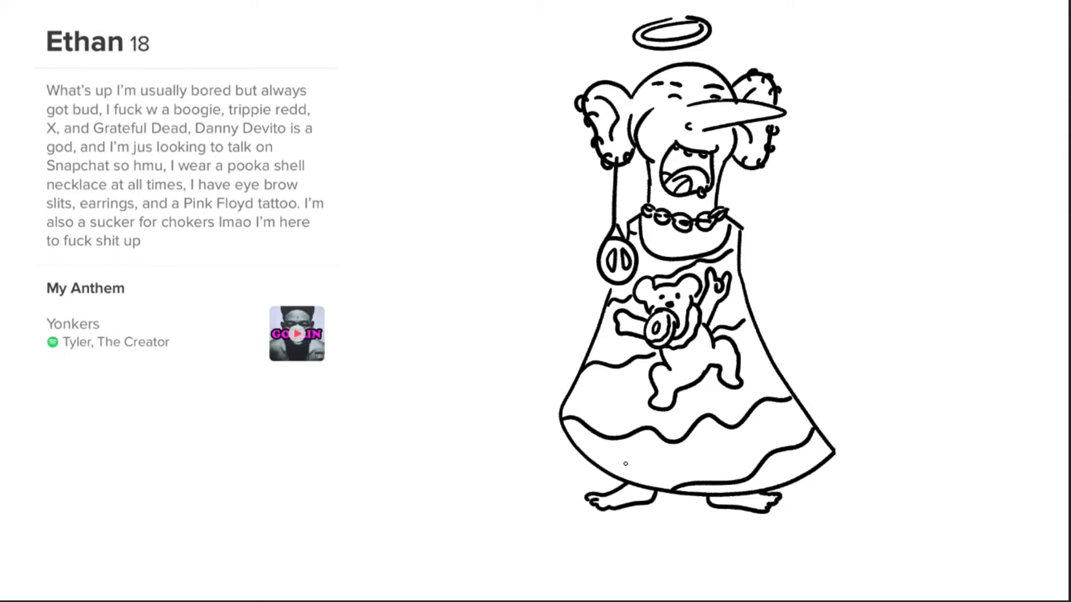
pyautogui.moveTo(797, 183)
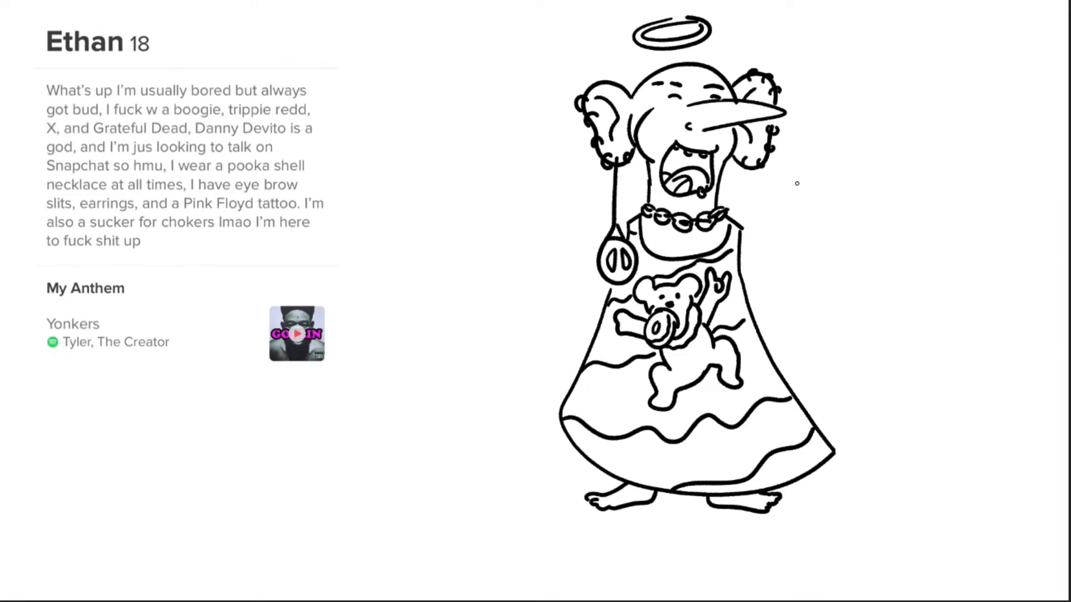
pyautogui.moveTo(798, 211)
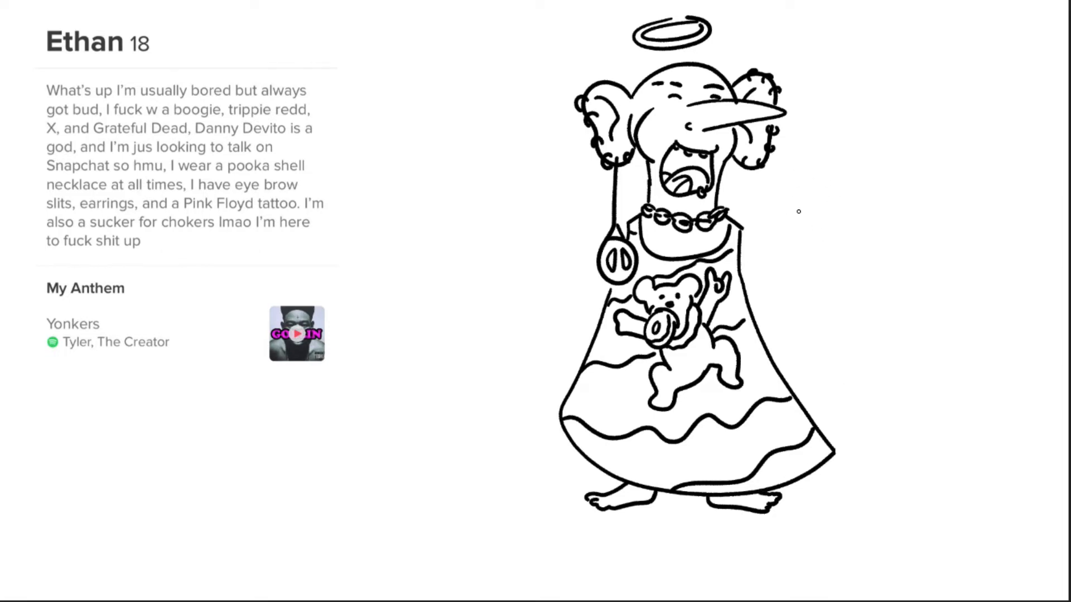
pyautogui.moveTo(860, 353)
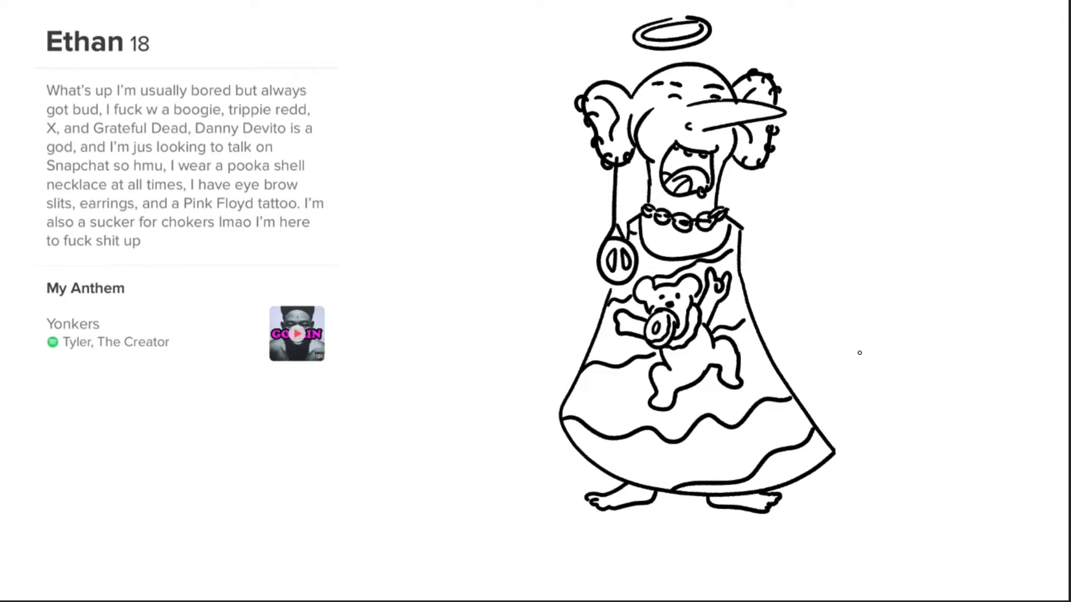
pyautogui.moveTo(808, 231)
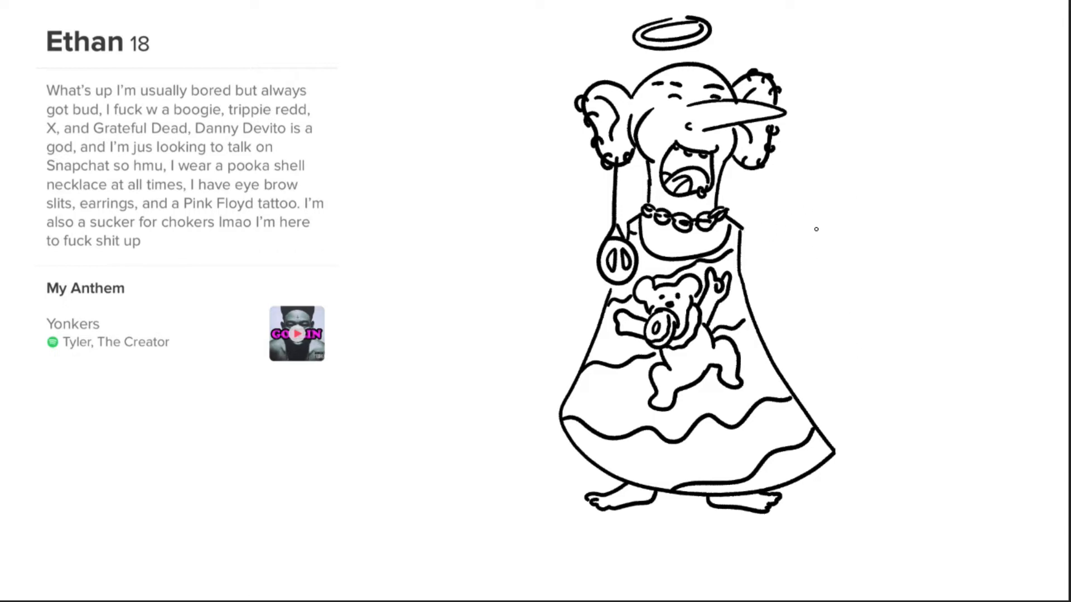
pyautogui.moveTo(776, 198)
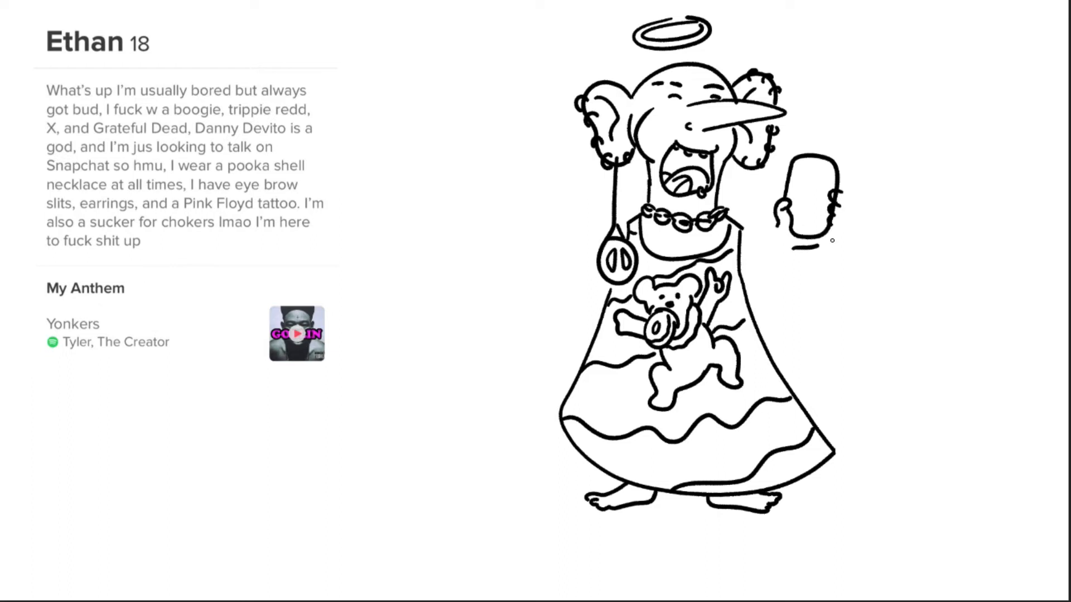
pyautogui.moveTo(843, 219)
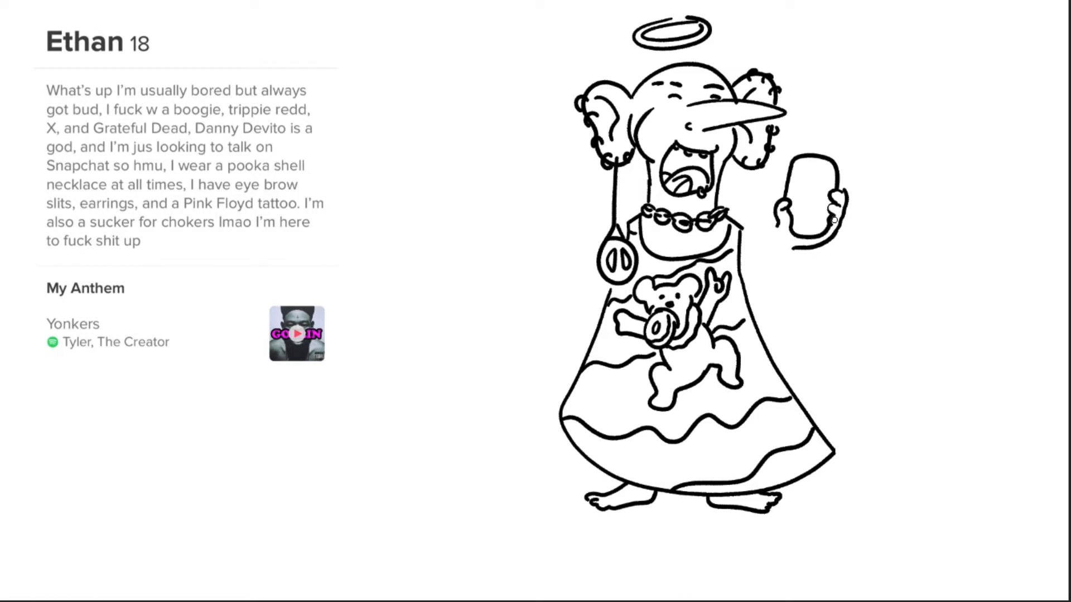
pyautogui.moveTo(849, 191)
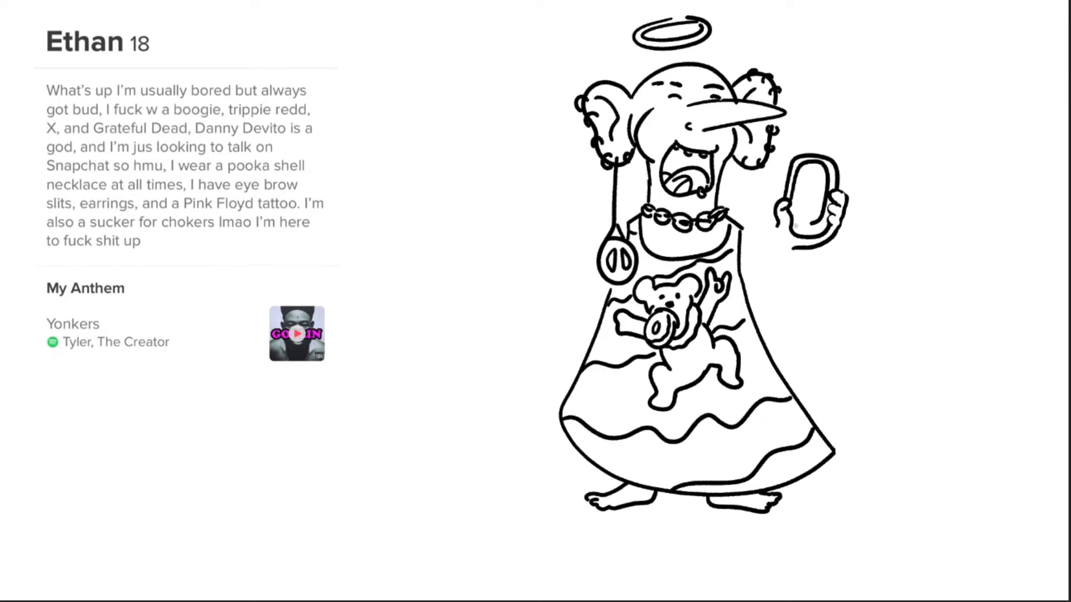
pyautogui.moveTo(798, 226)
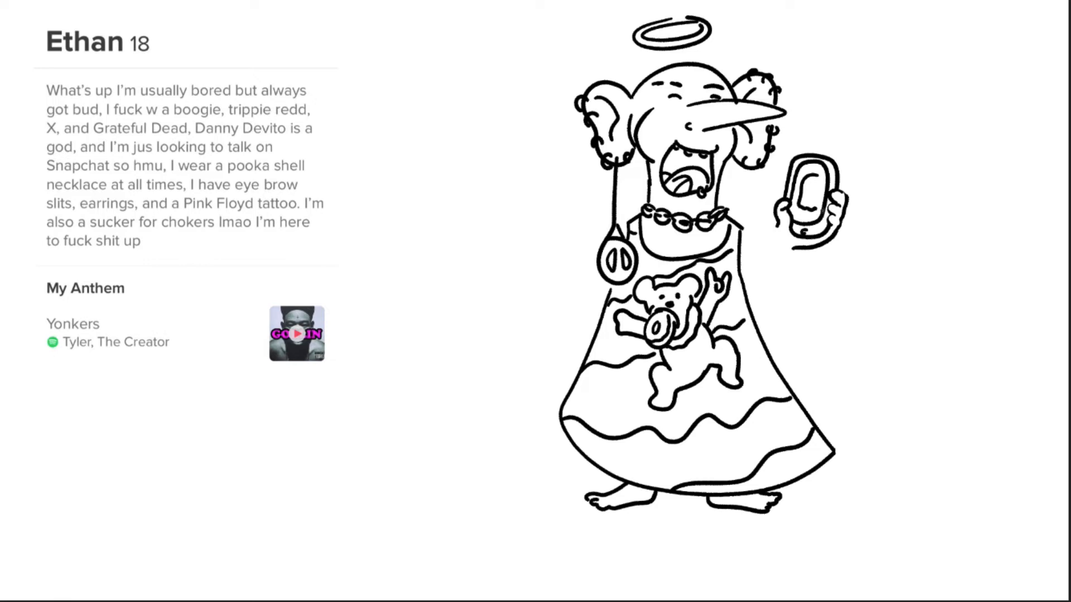
pyautogui.moveTo(808, 204)
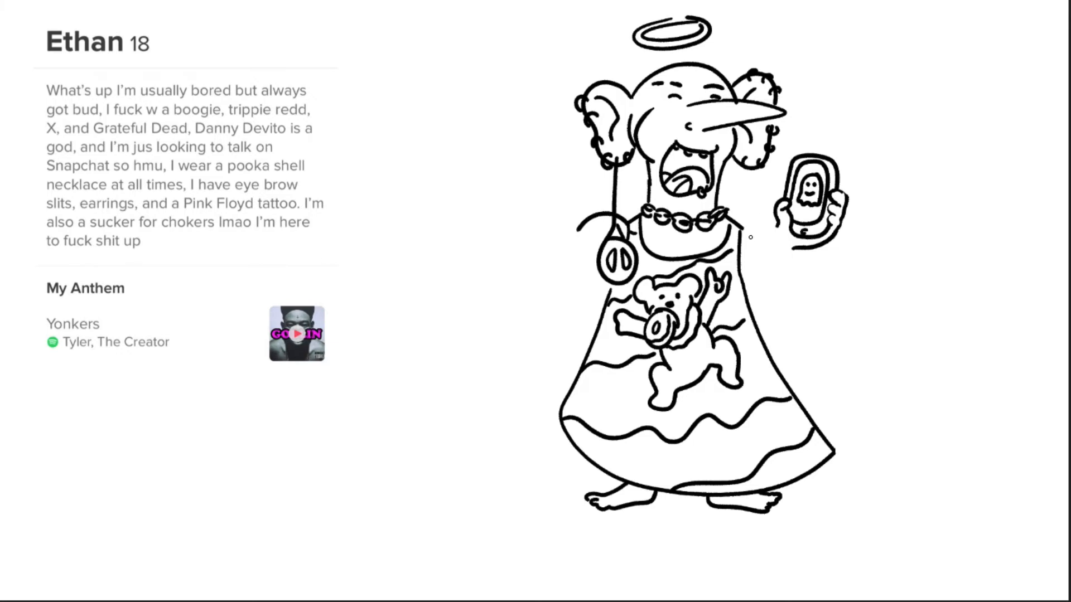
pyautogui.moveTo(741, 235)
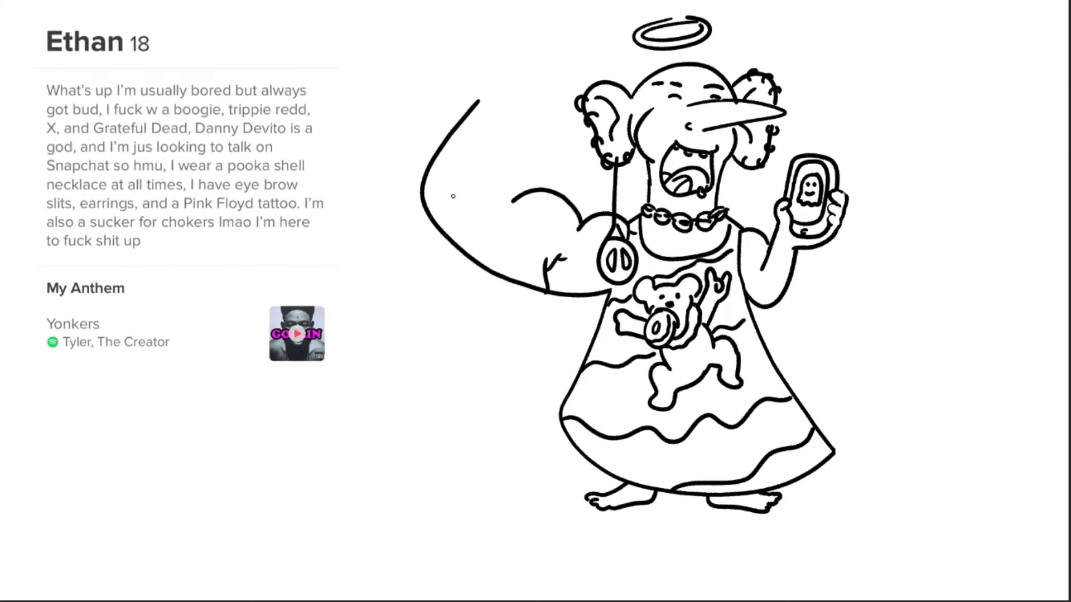
pyautogui.moveTo(489, 205)
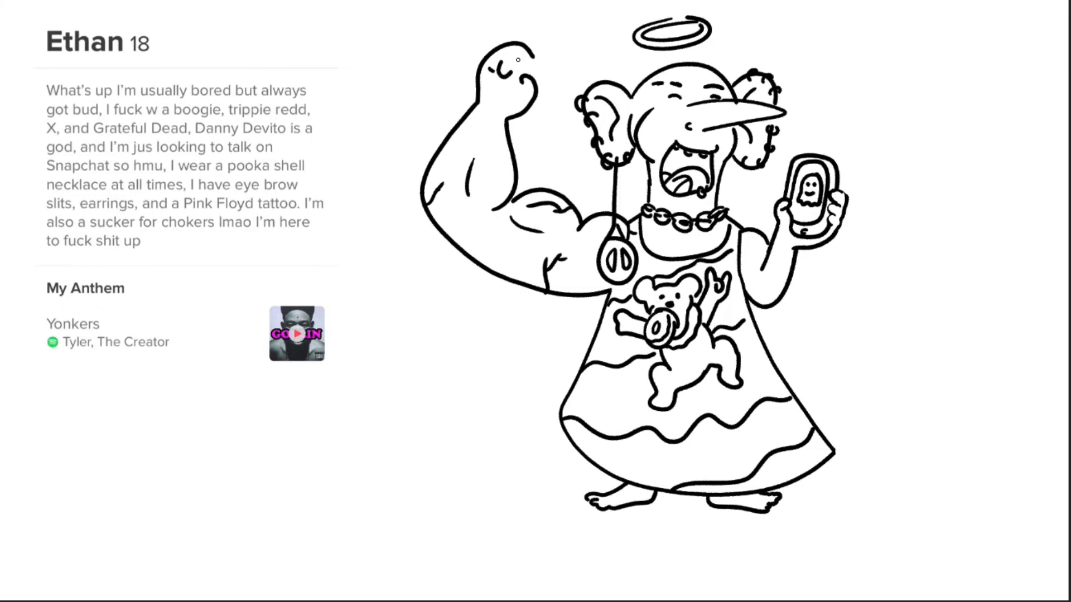
pyautogui.moveTo(539, 54)
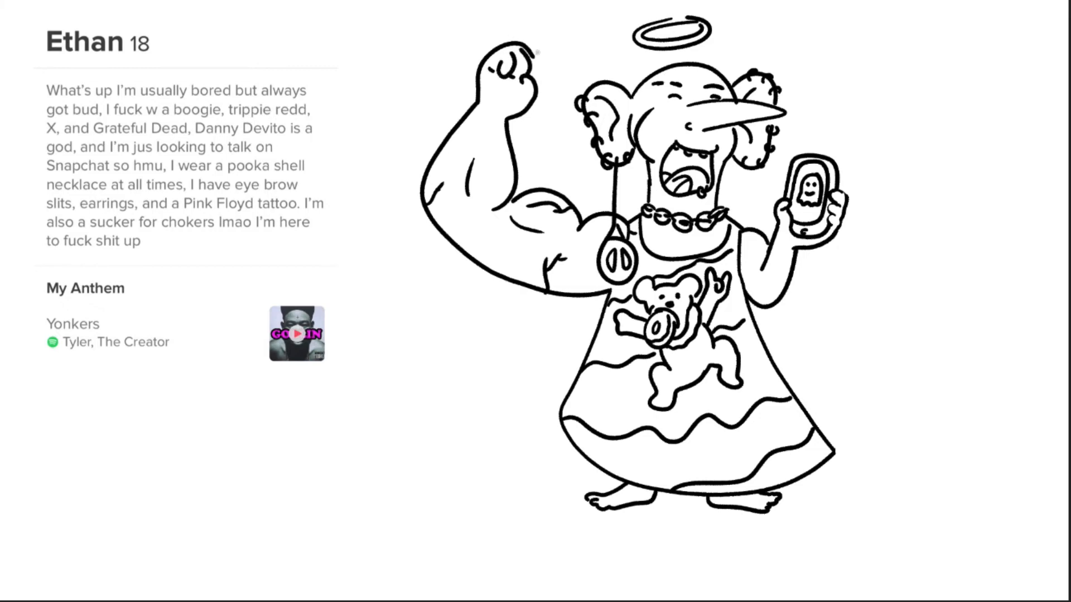
pyautogui.moveTo(503, 54)
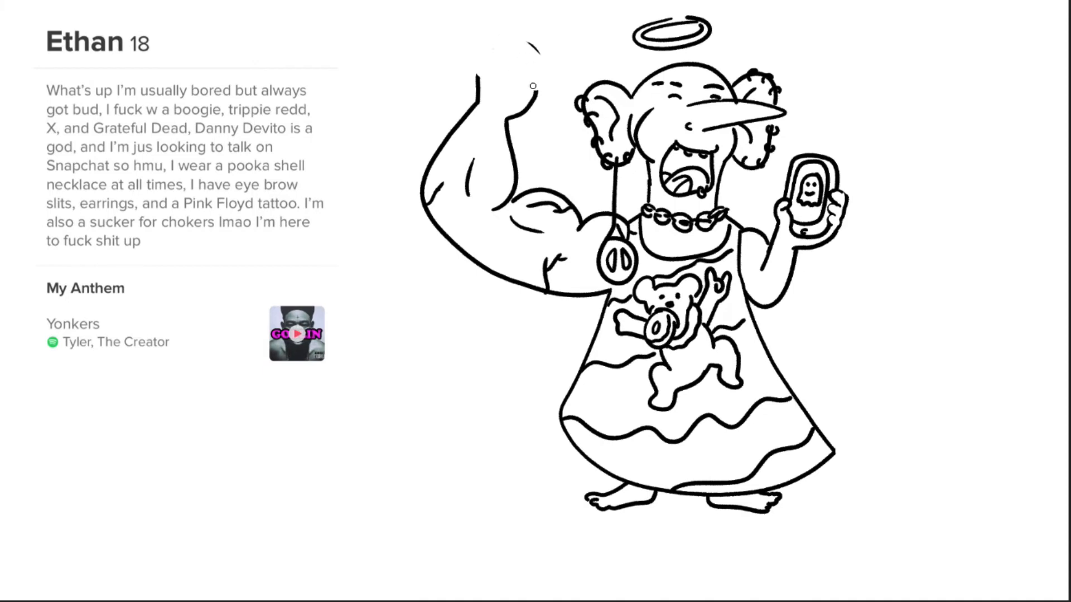
pyautogui.moveTo(469, 86)
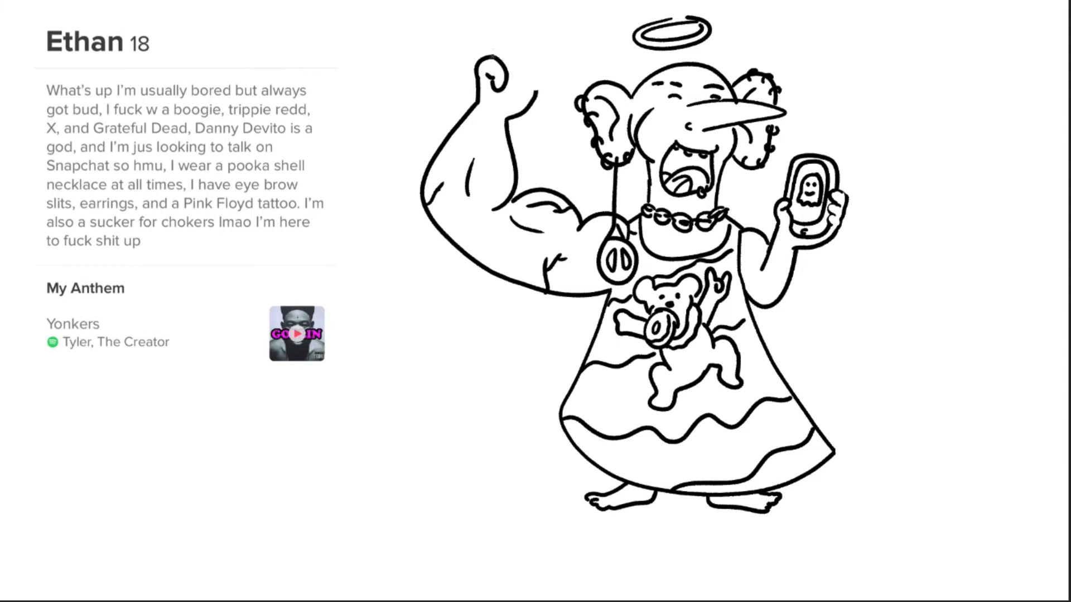
pyautogui.moveTo(526, 70)
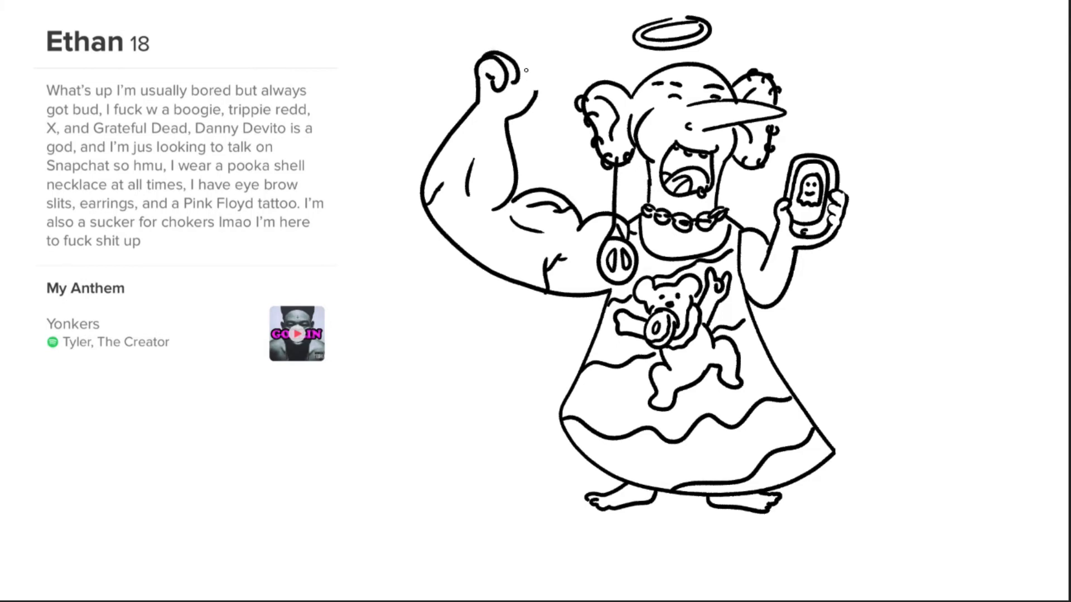
pyautogui.moveTo(526, 100)
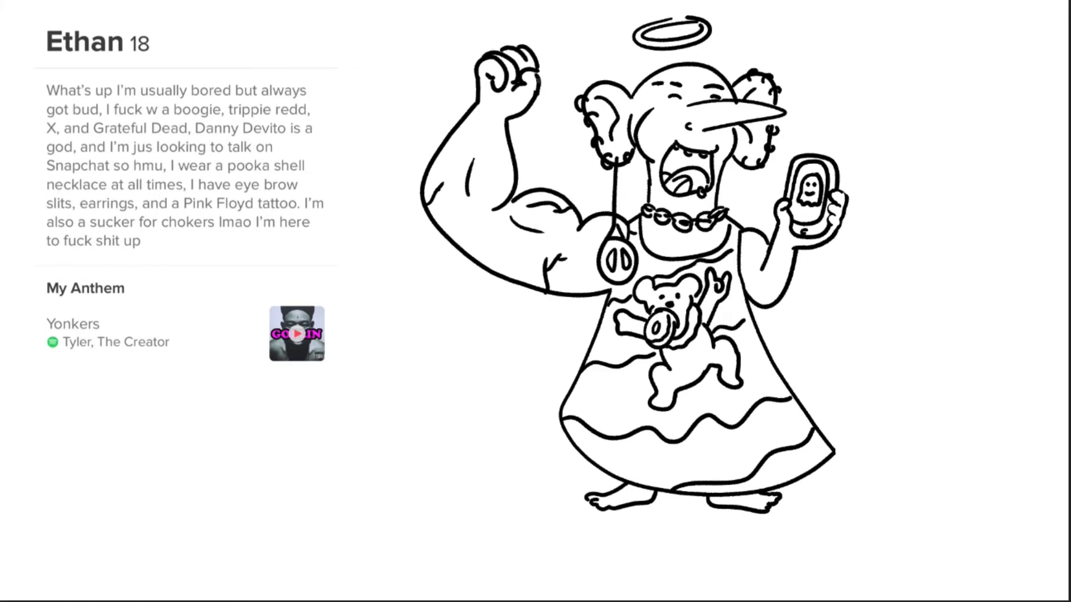
pyautogui.moveTo(484, 170)
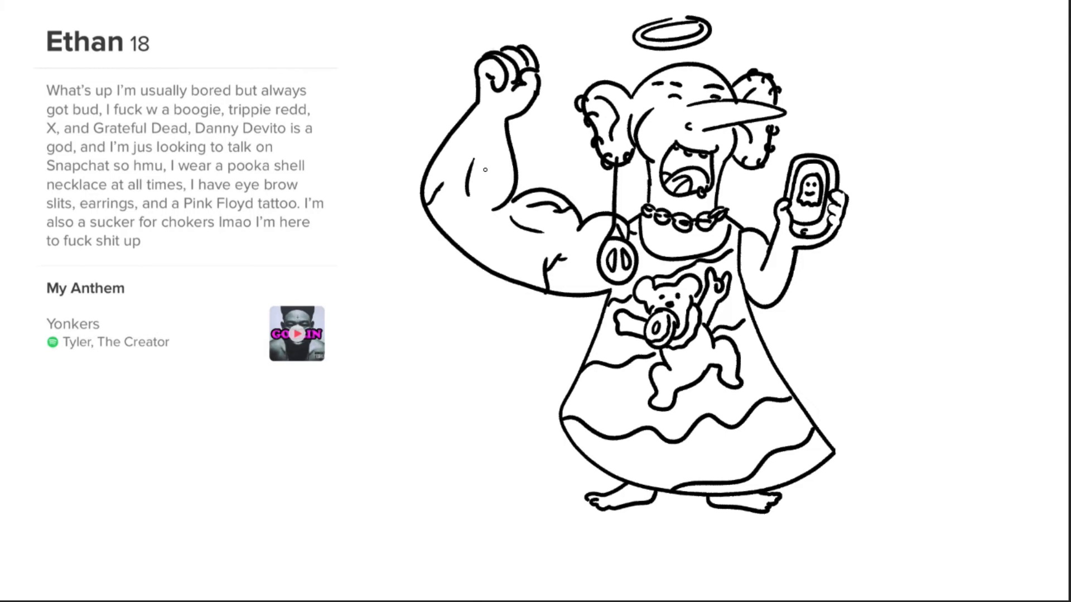
pyautogui.moveTo(474, 146)
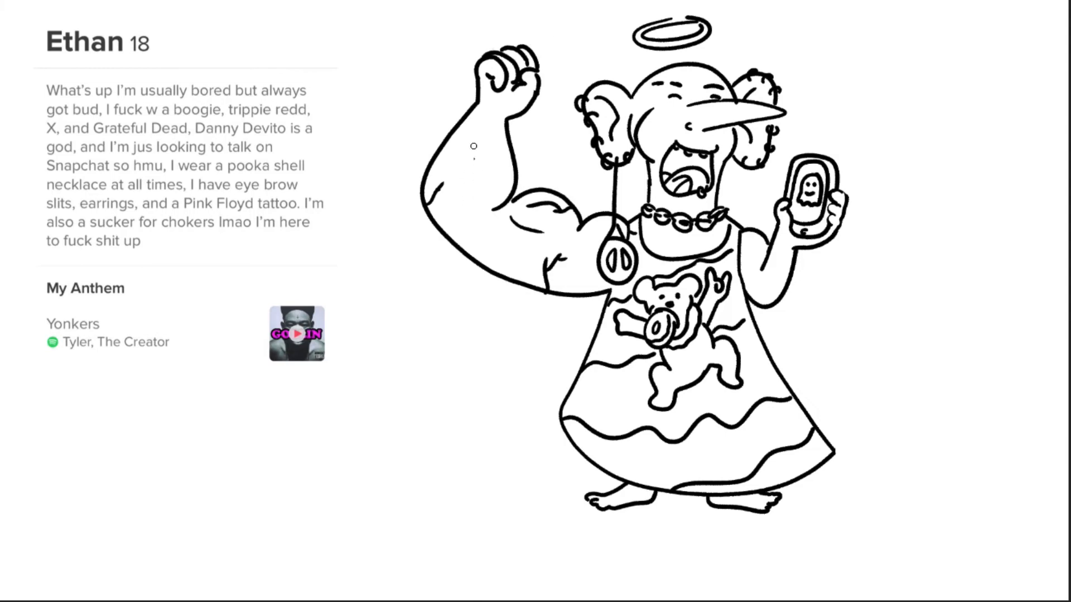
pyautogui.moveTo(467, 191)
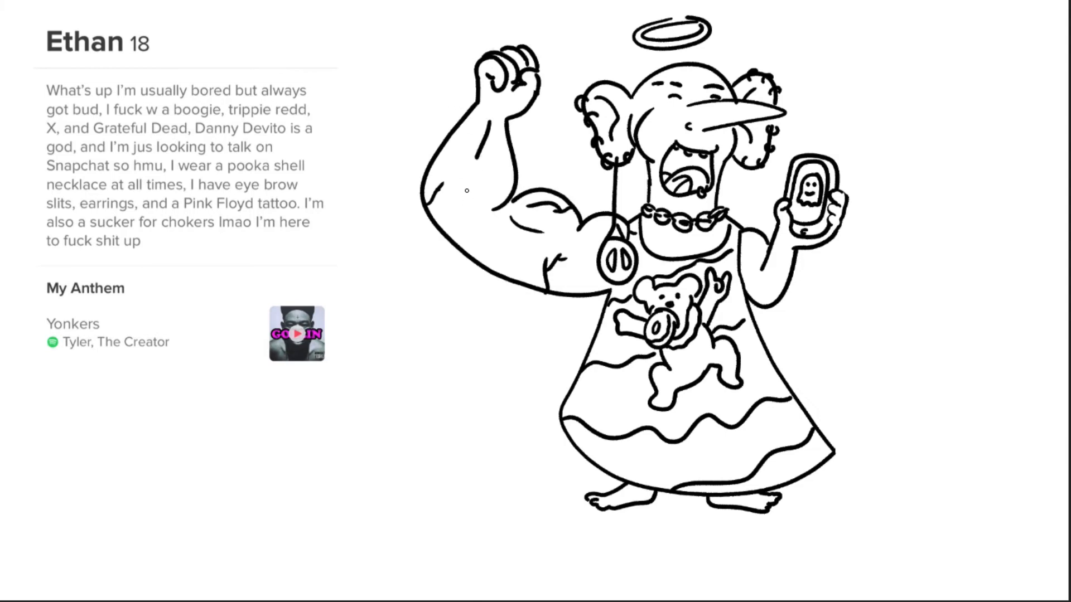
pyautogui.moveTo(469, 152)
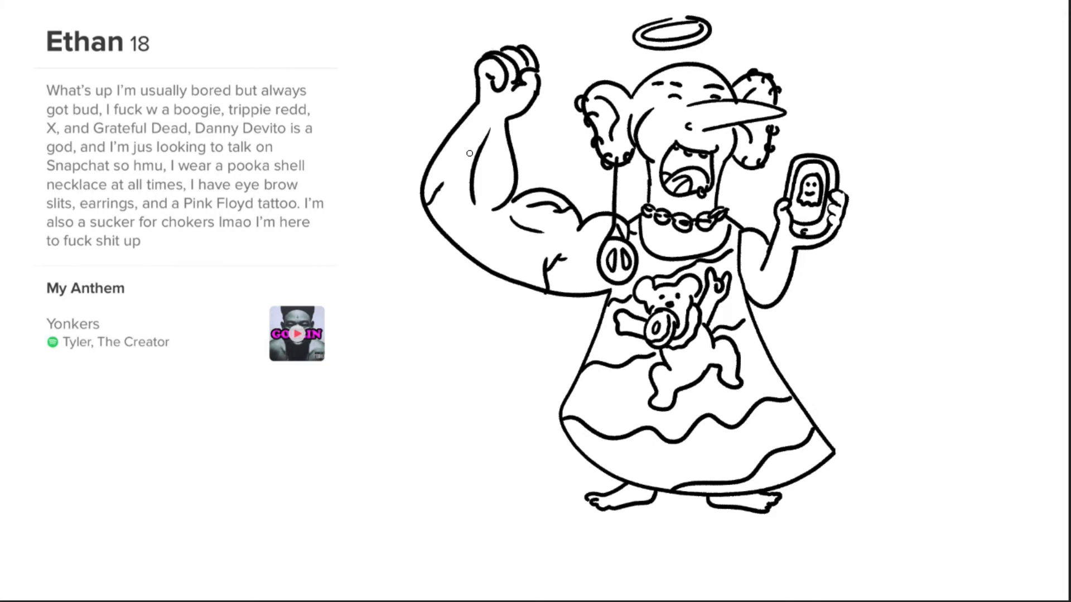
pyautogui.moveTo(531, 220)
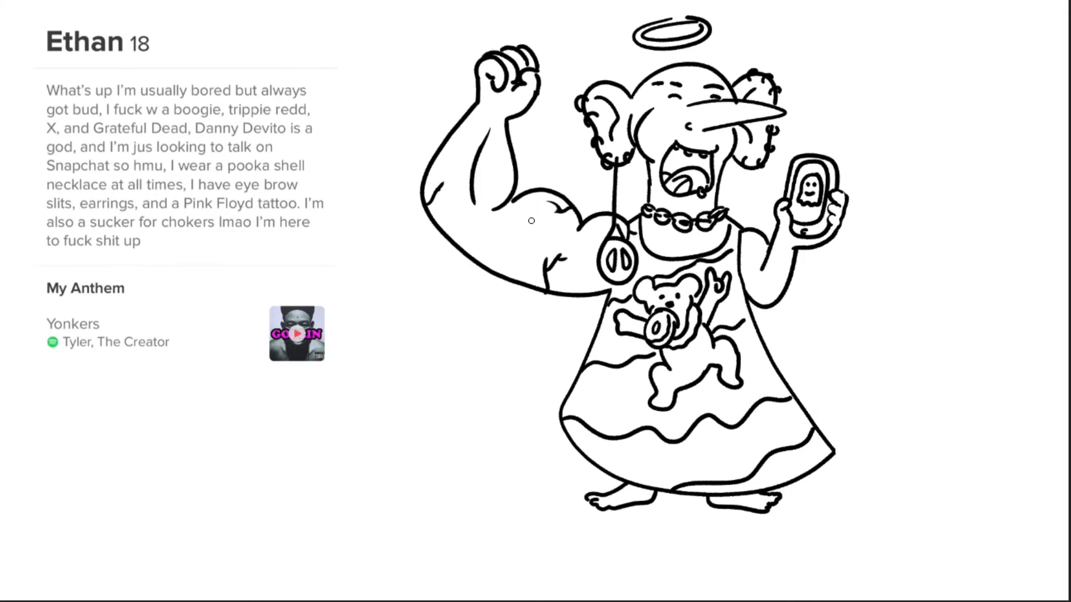
pyautogui.moveTo(554, 217)
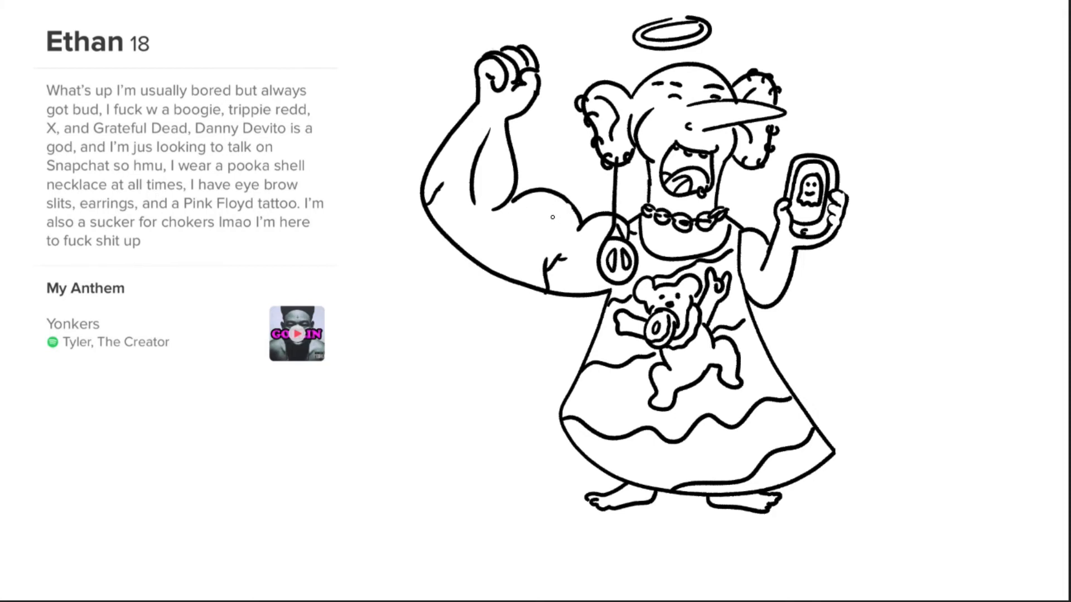
pyautogui.moveTo(534, 214)
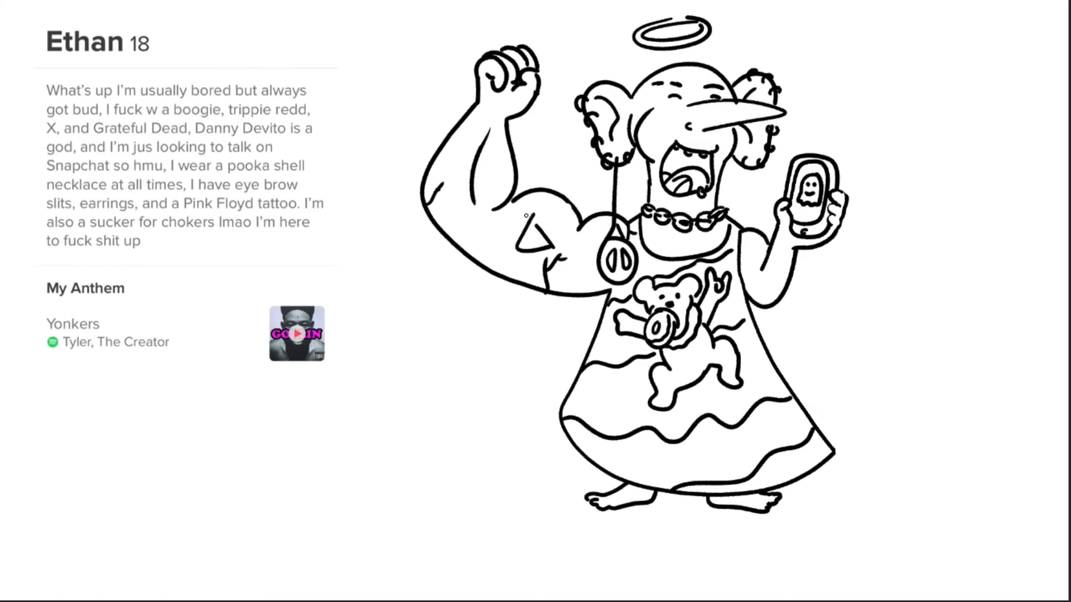
pyautogui.moveTo(532, 216)
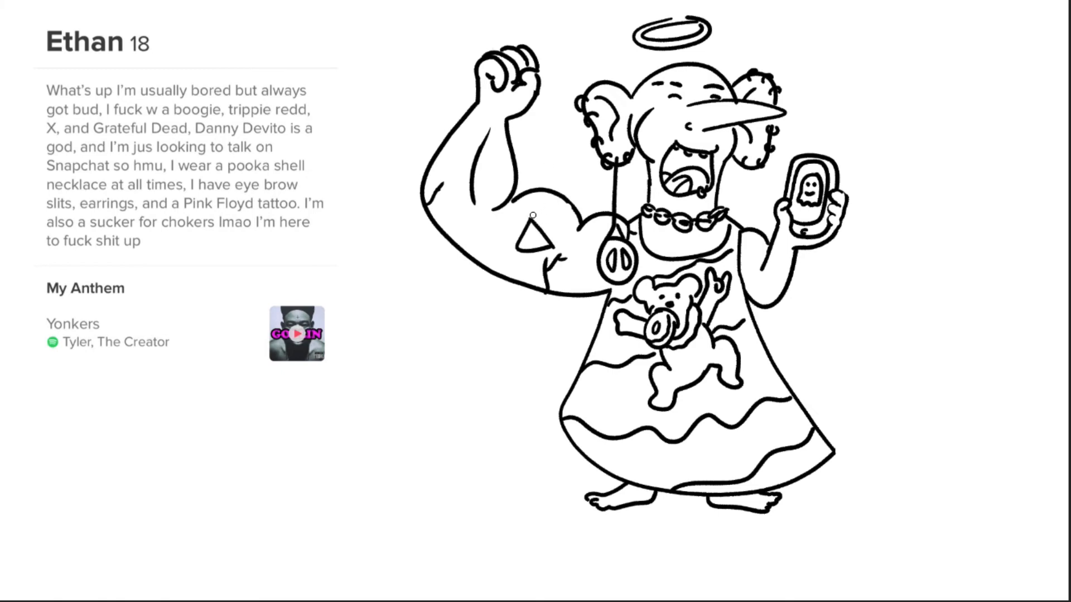
pyautogui.moveTo(566, 253)
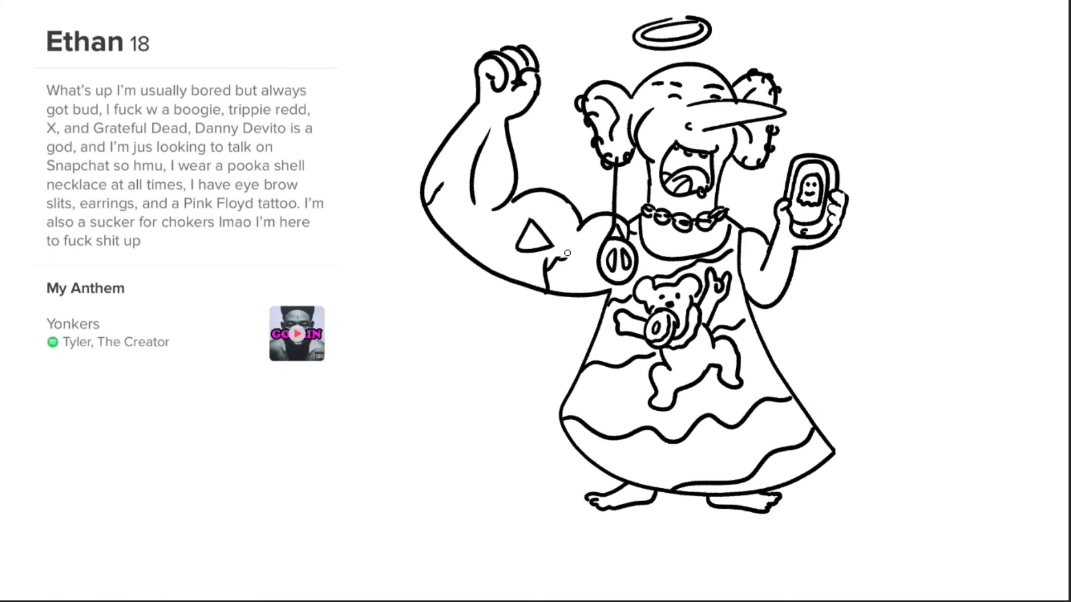
pyautogui.moveTo(581, 265)
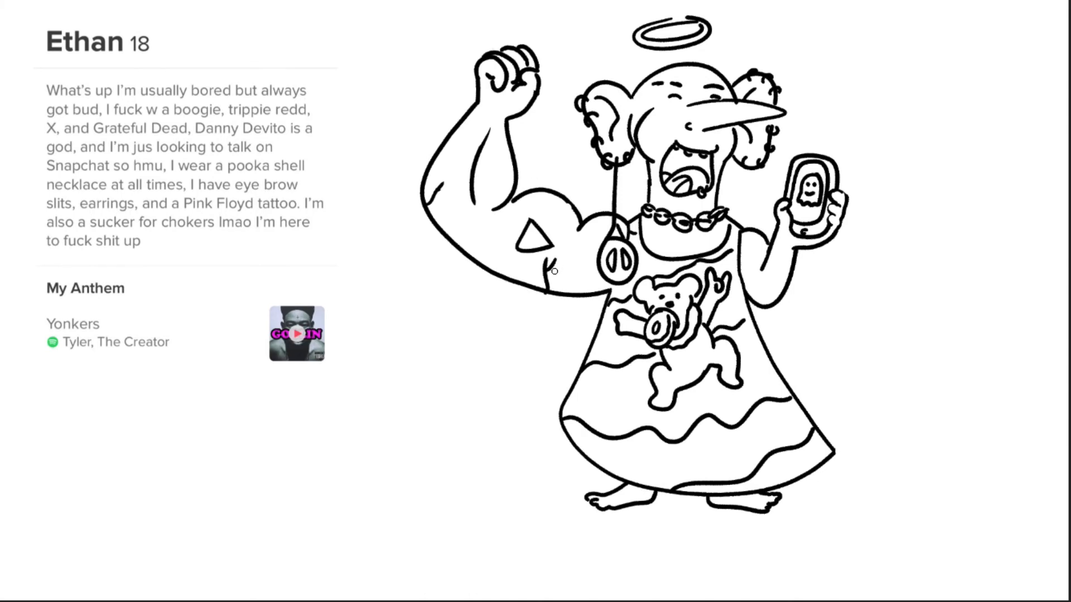
pyautogui.moveTo(552, 261)
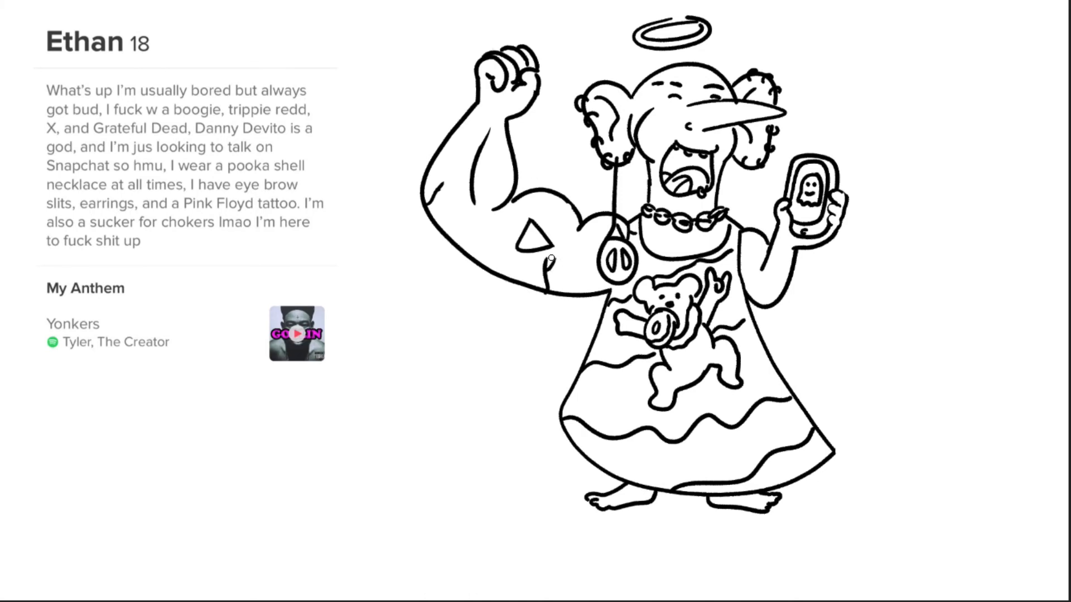
pyautogui.moveTo(565, 250)
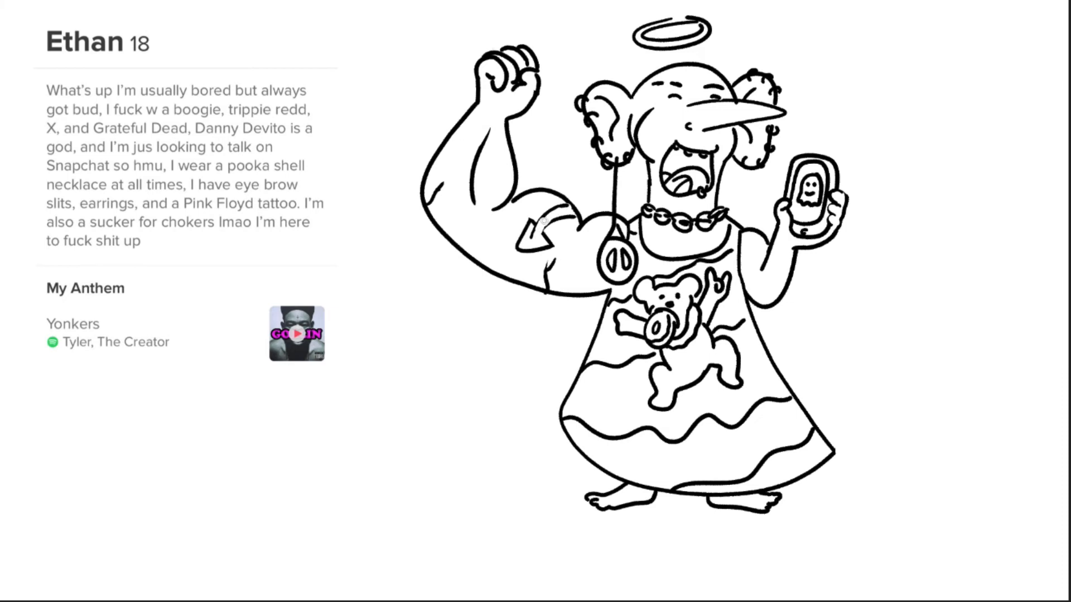
pyautogui.moveTo(542, 182)
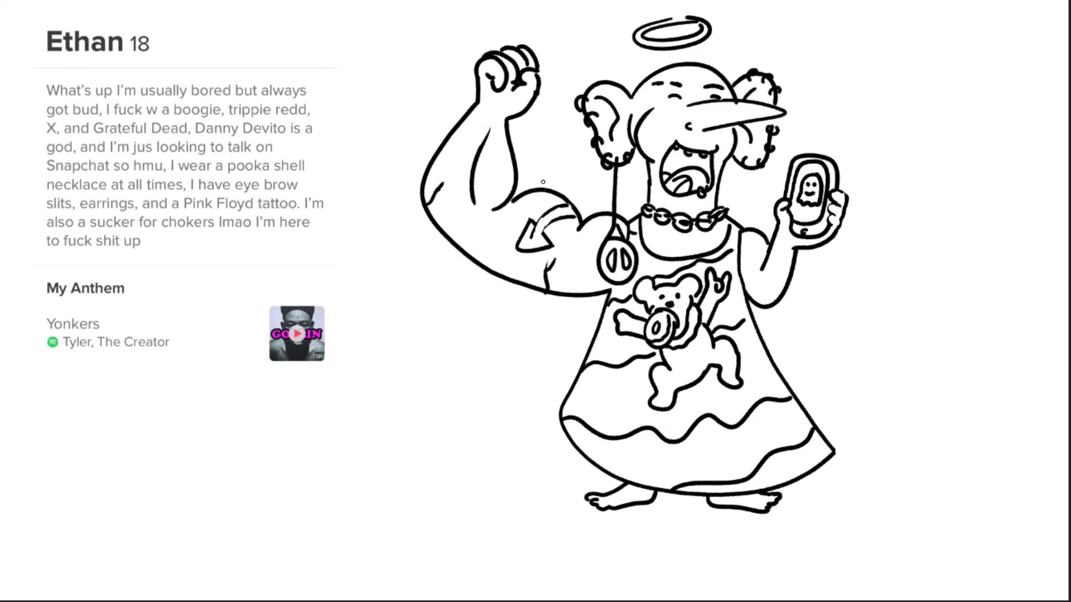
pyautogui.moveTo(534, 242)
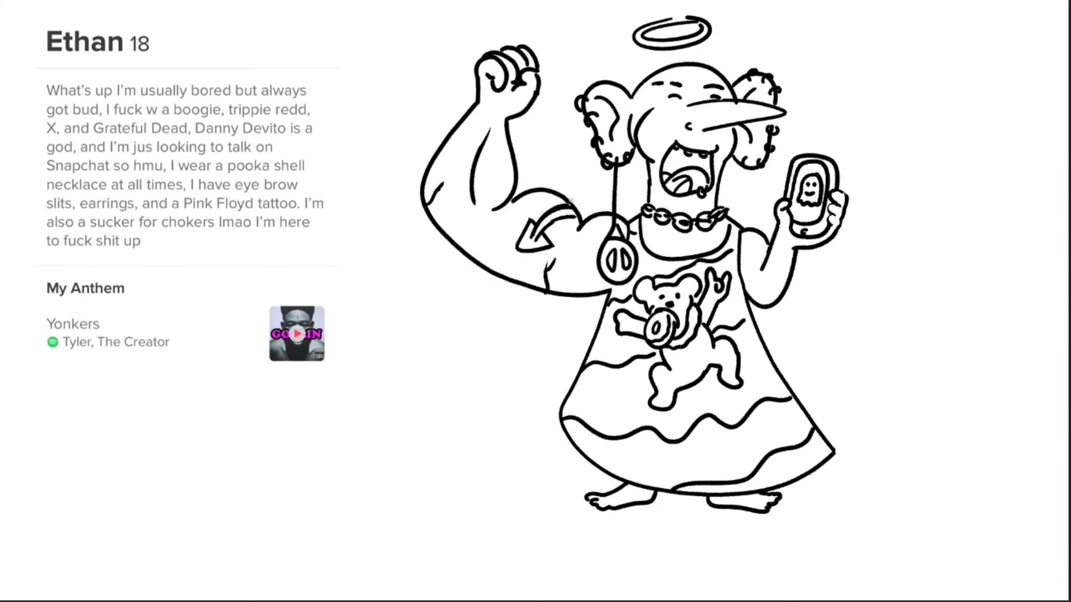
pyautogui.moveTo(816, 258)
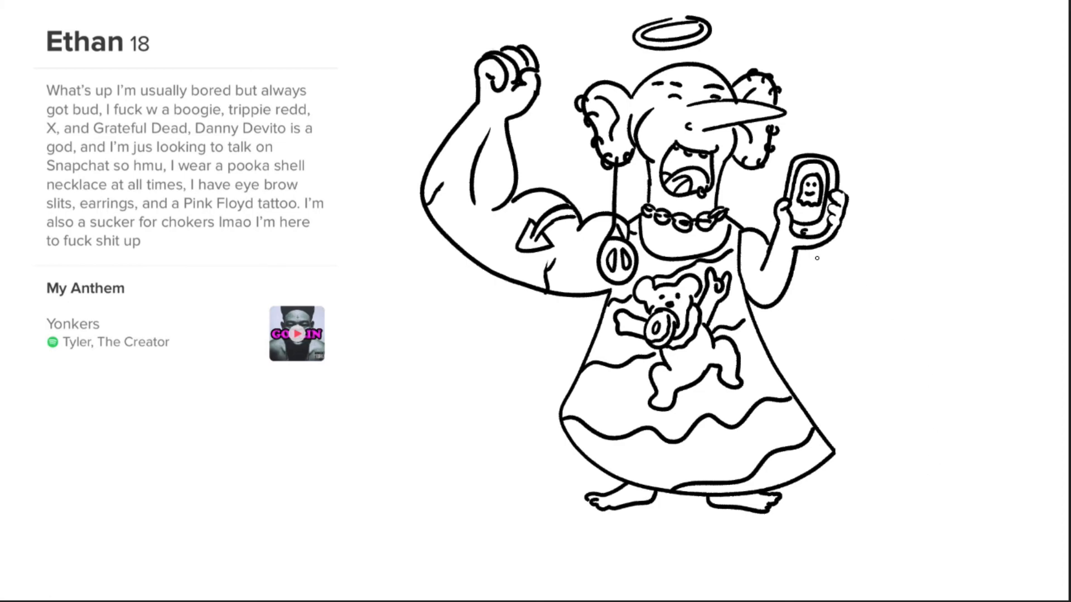
pyautogui.moveTo(670, 198)
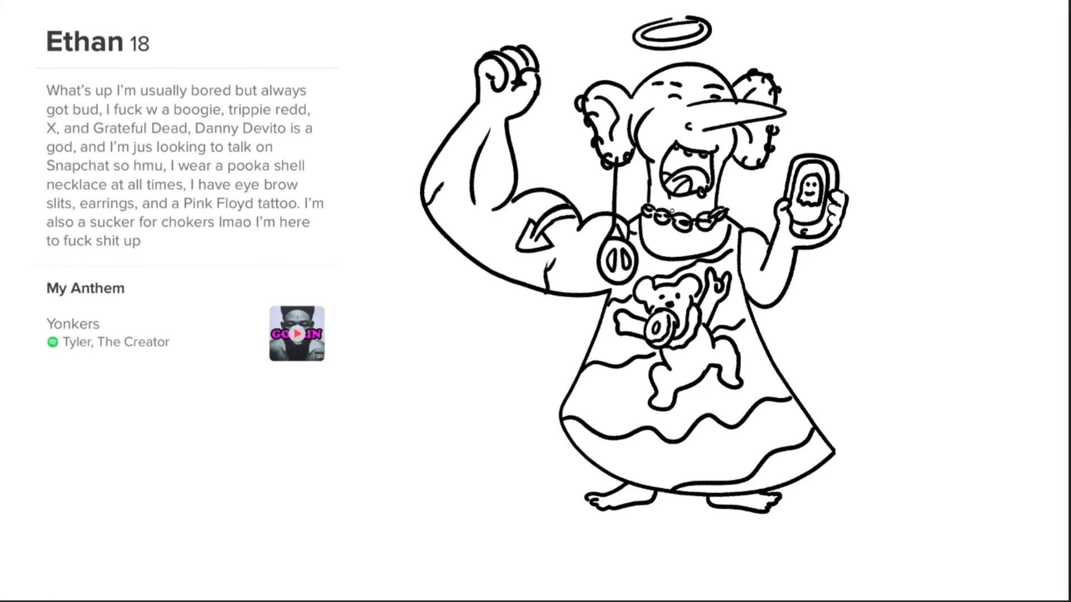
pyautogui.moveTo(679, 253)
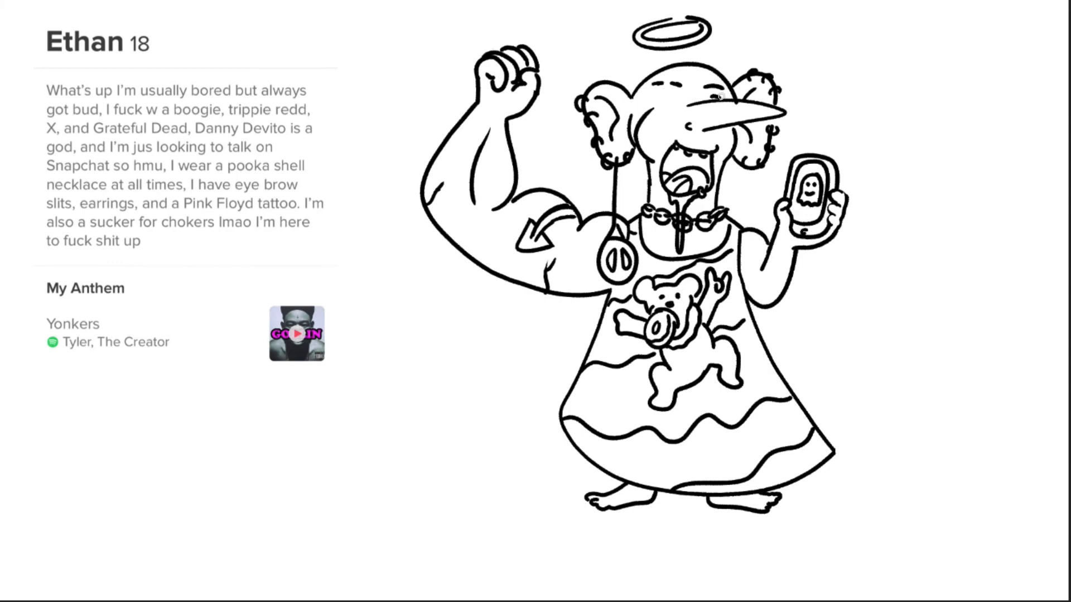
pyautogui.moveTo(718, 131)
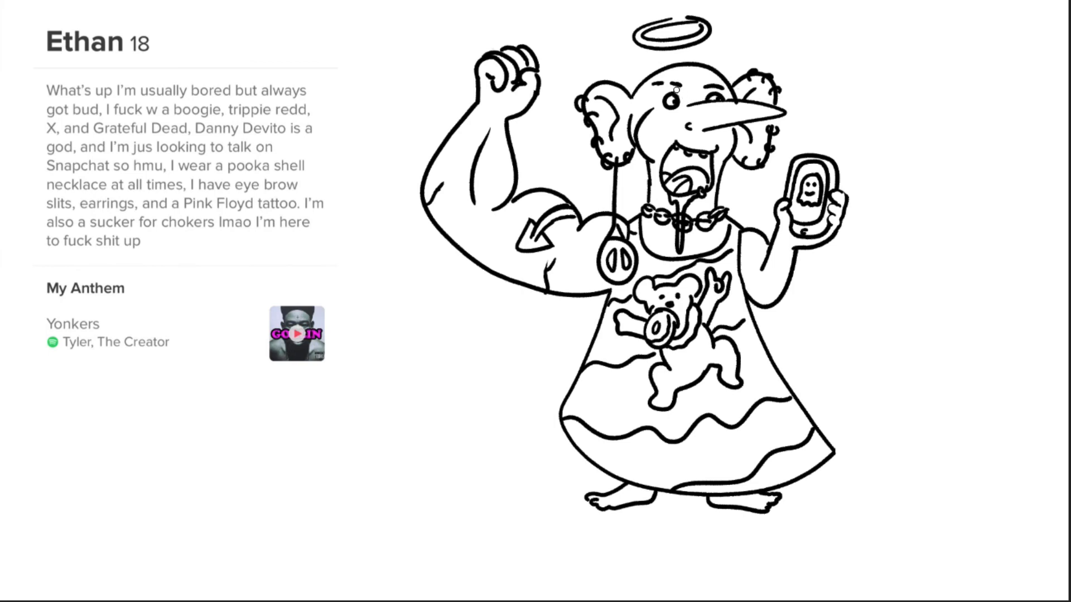
pyautogui.moveTo(711, 43)
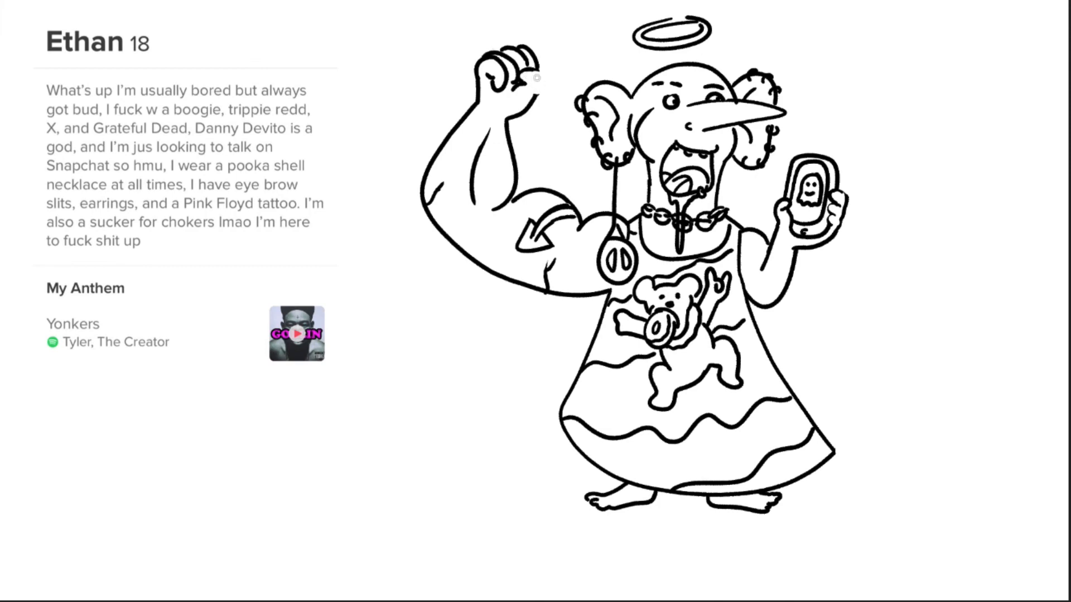
pyautogui.moveTo(536, 77)
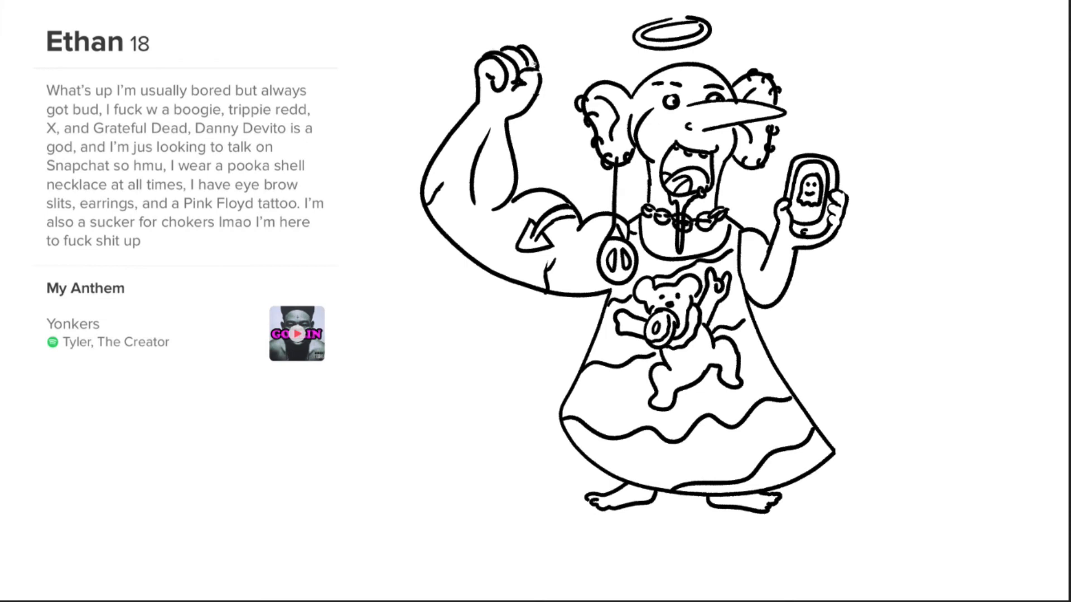
pyautogui.moveTo(563, 24)
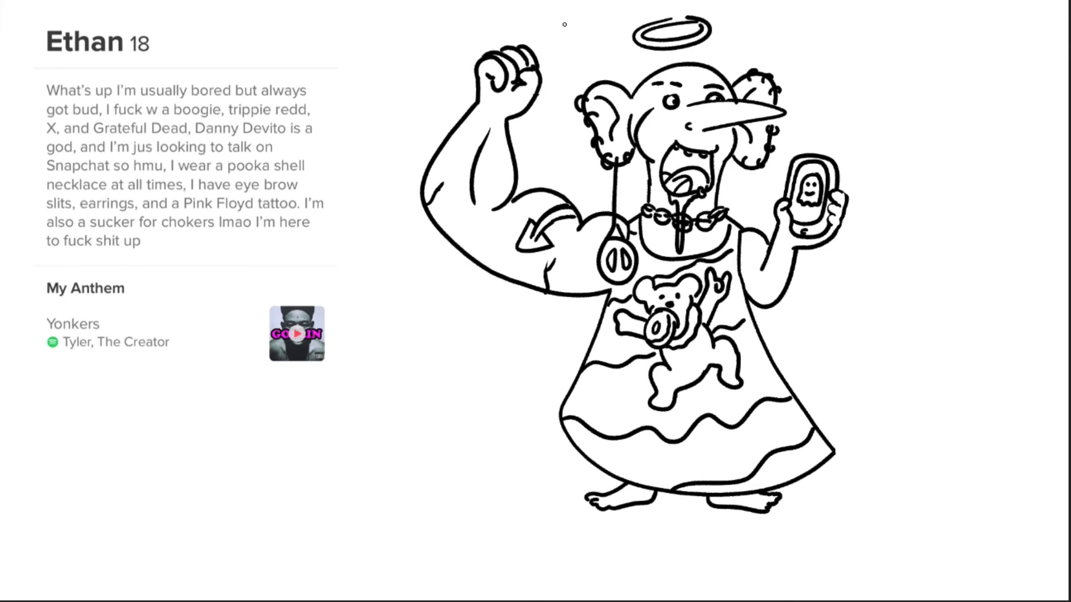